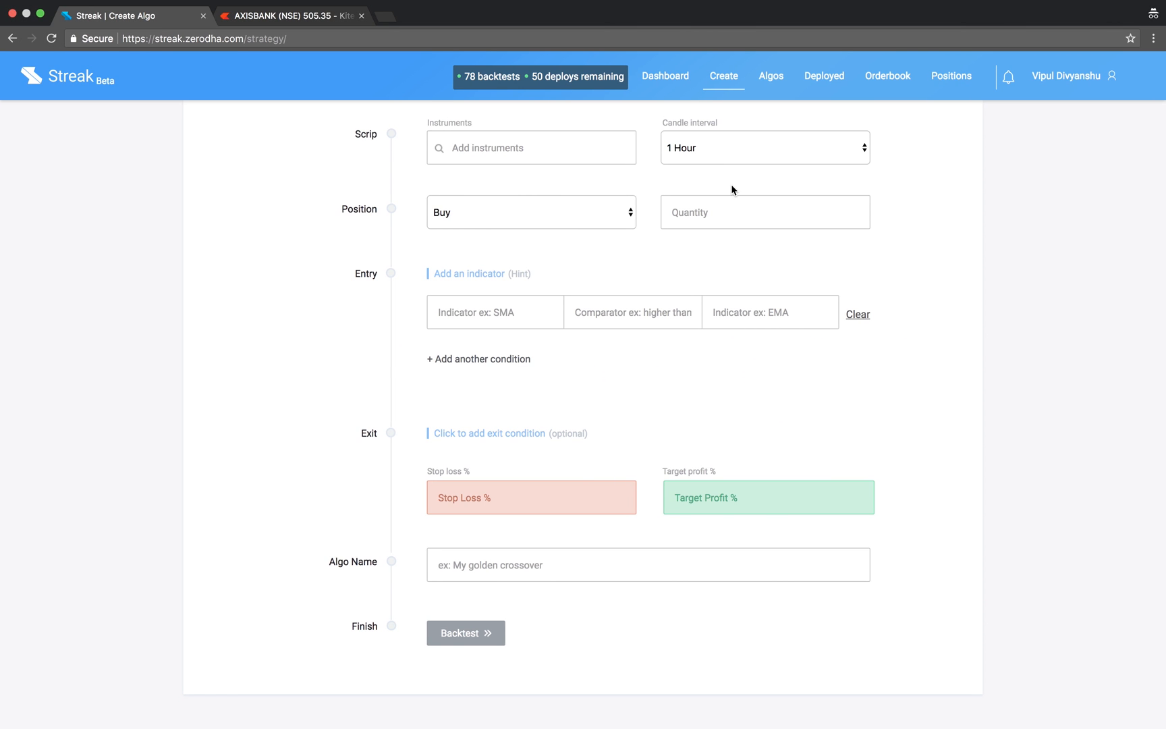
mouse_move(672, 187)
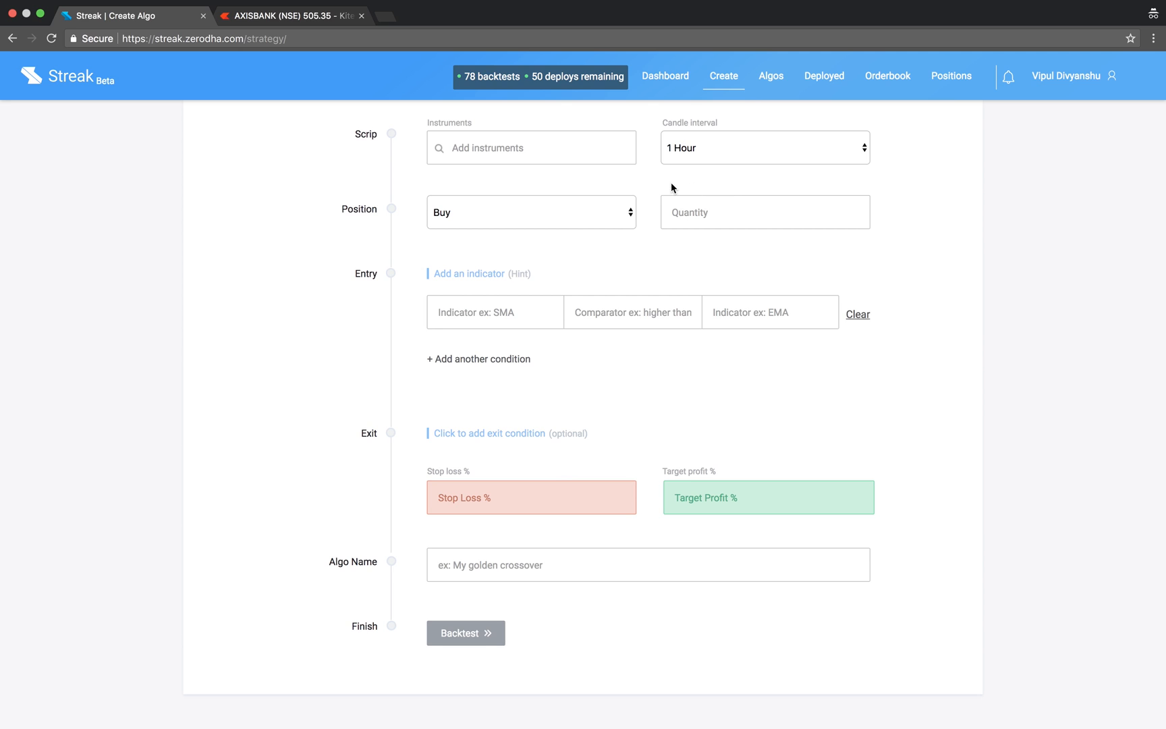
Search the instruments field for 'mixed' to bring up the Mixed basket suggestion
left_click(531, 147)
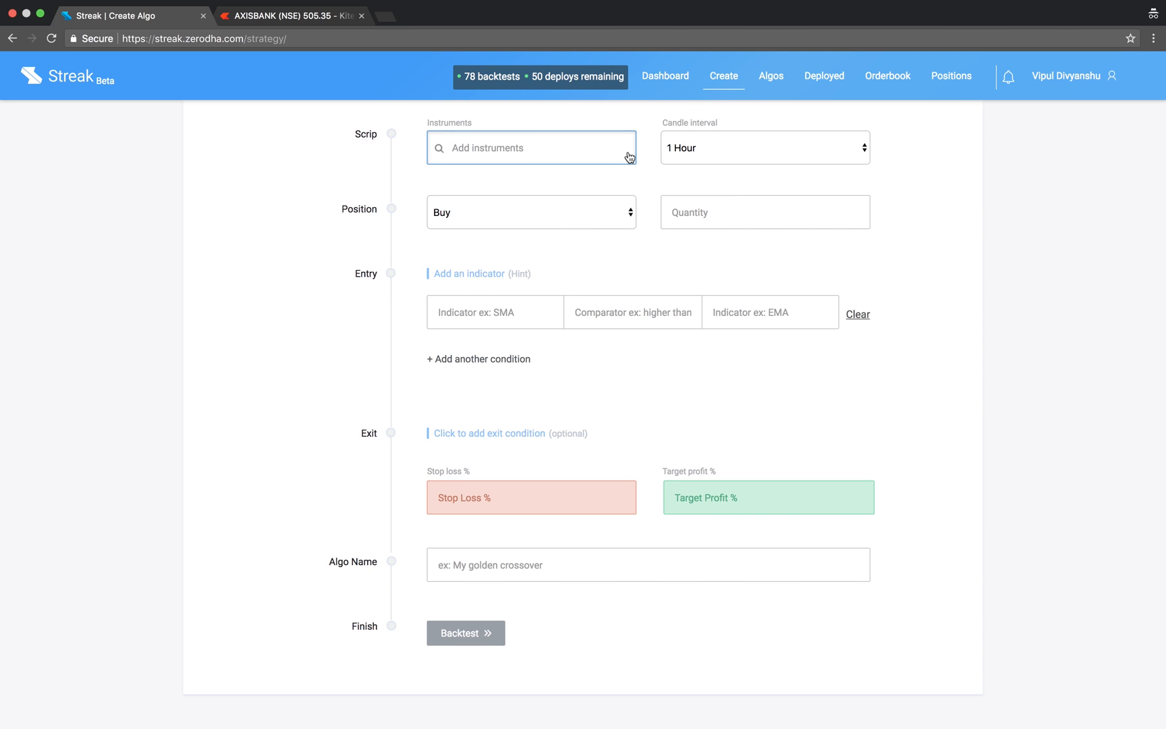
type("mixed")
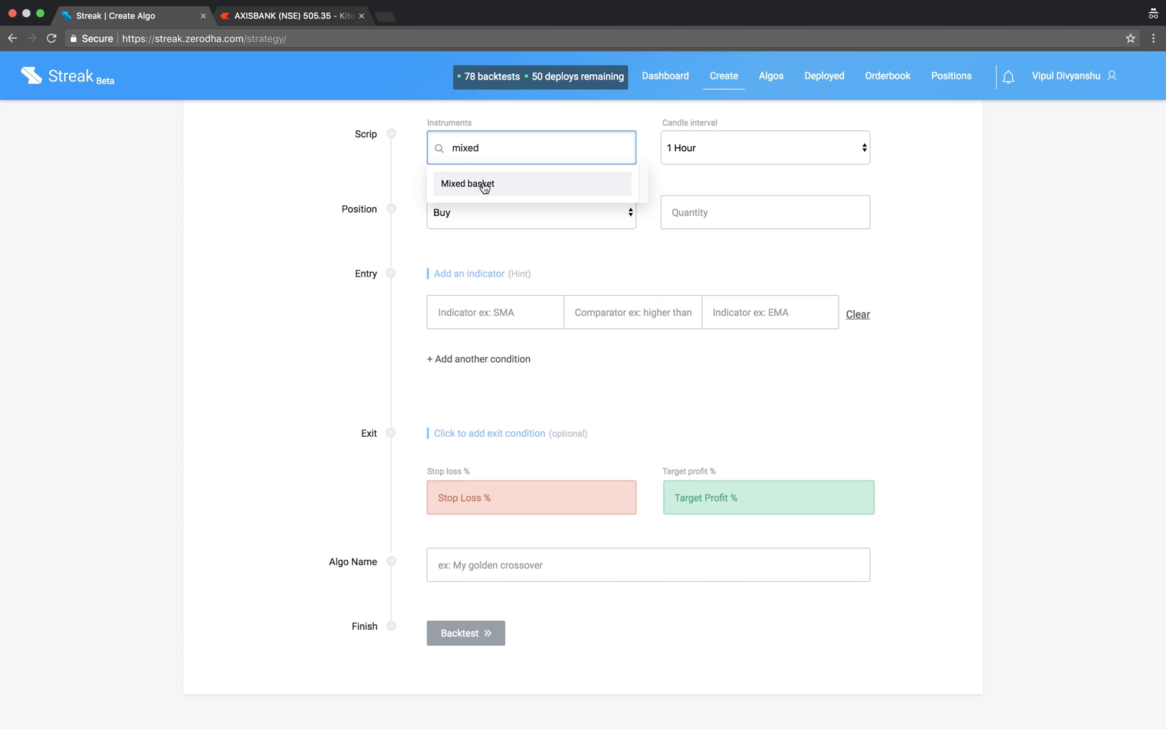
Add the Mixed basket with 10-minute candles and a Sell quantity of 100
left_click(468, 183)
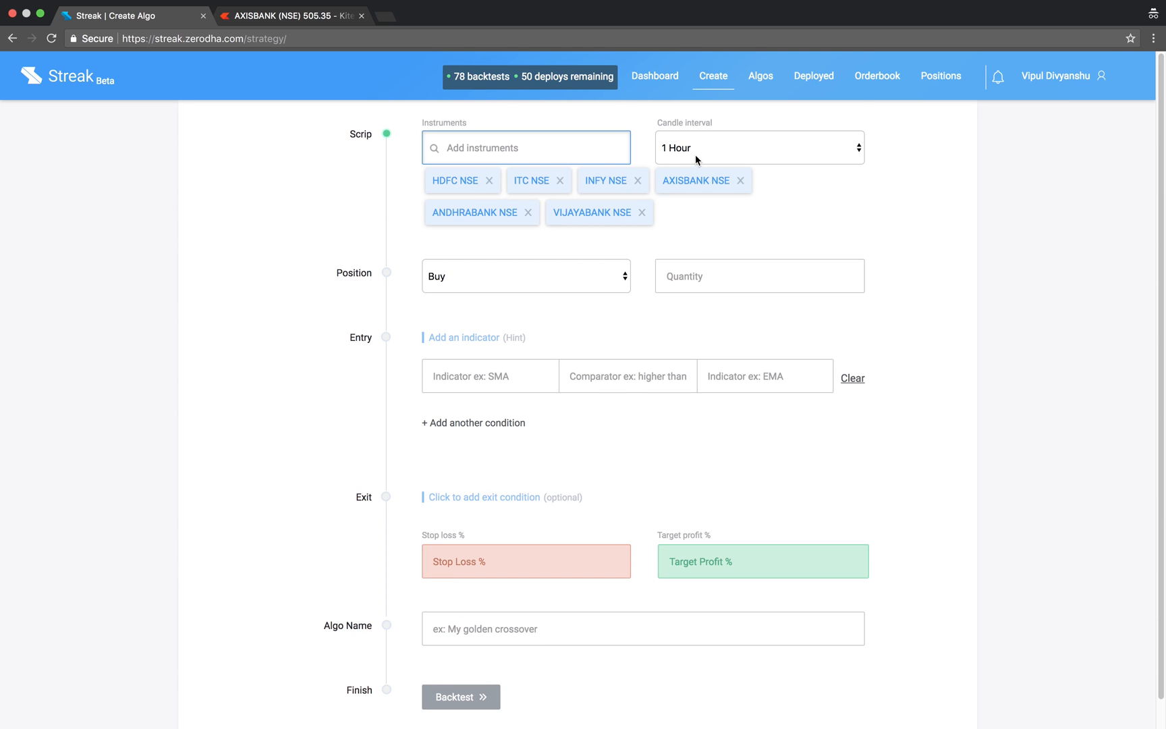
left_click(758, 147)
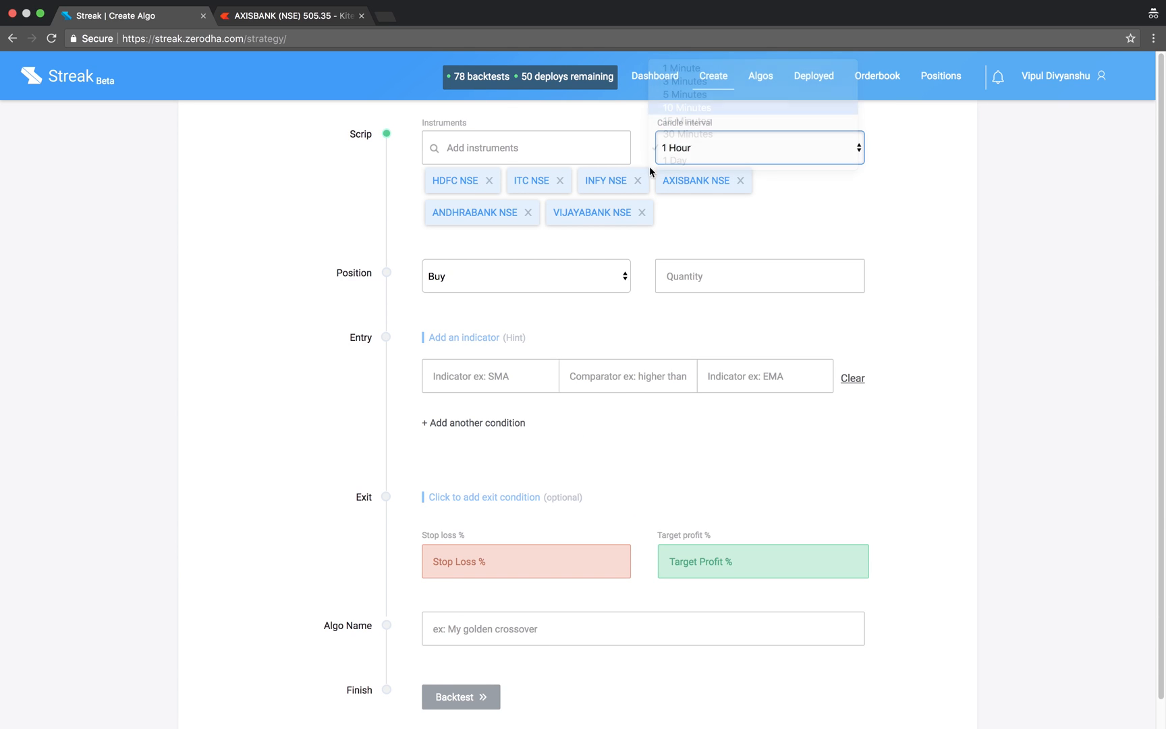
left_click(685, 107)
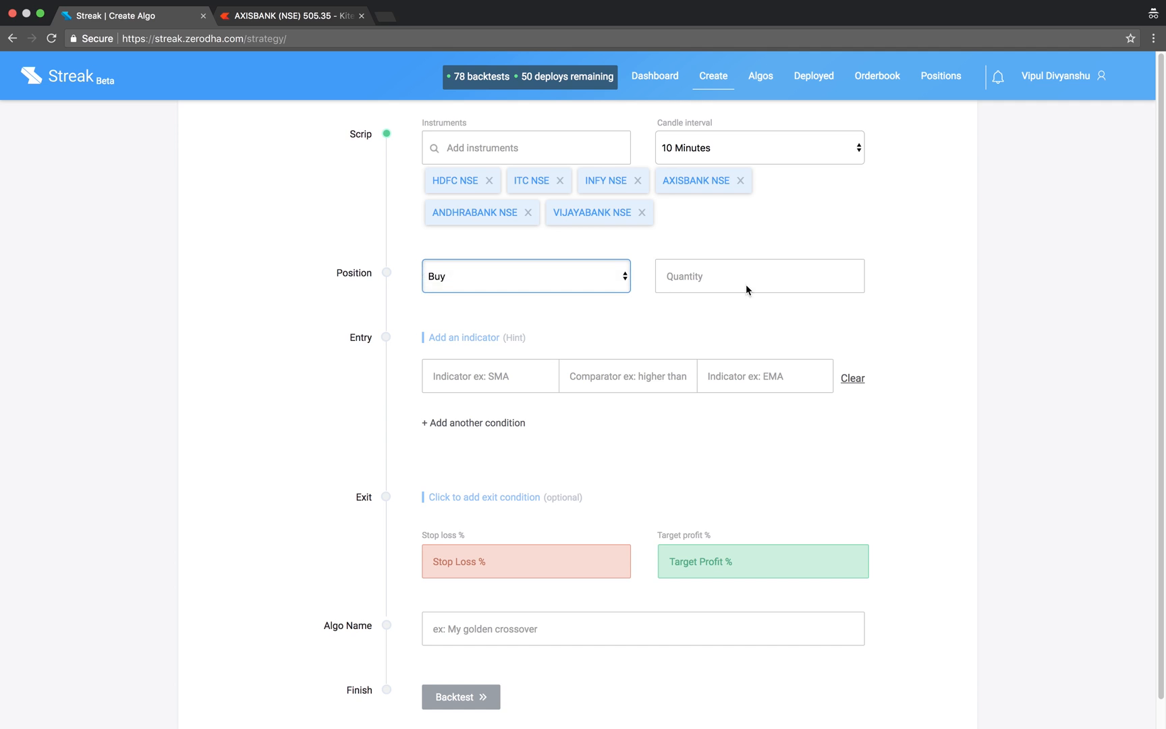
type("100")
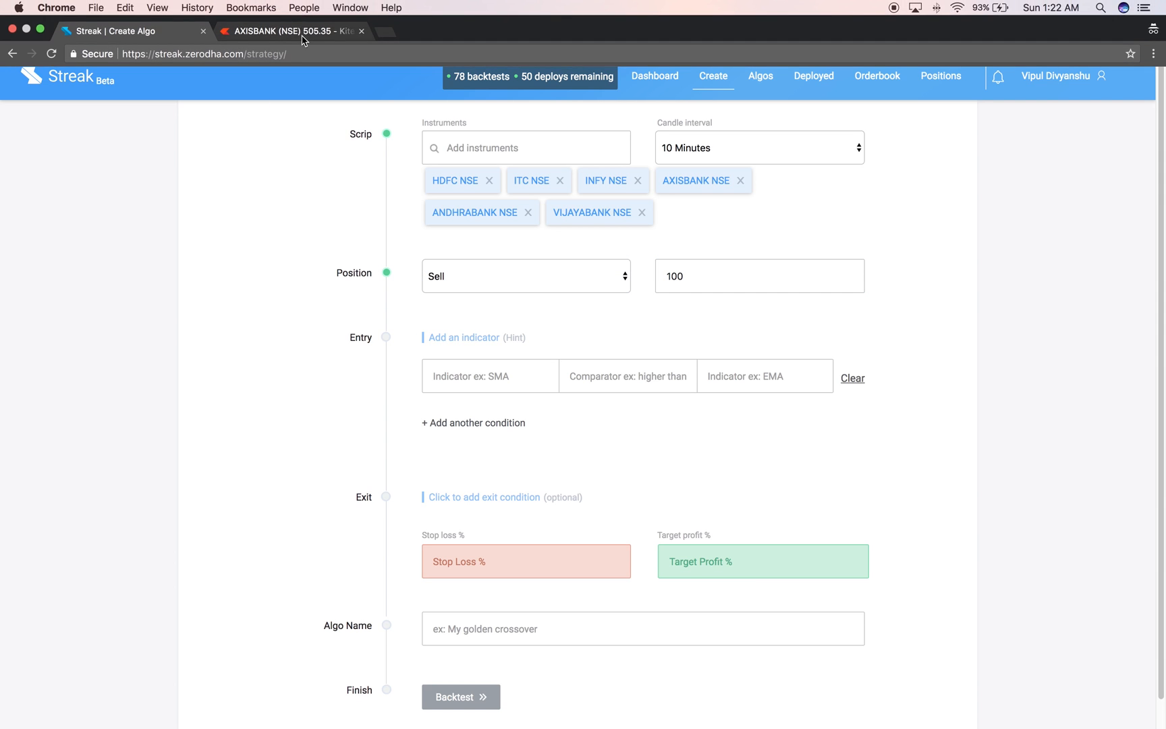
Switch to the Kite AXISBANK chart showing the two moving-average lines
left_click(290, 31)
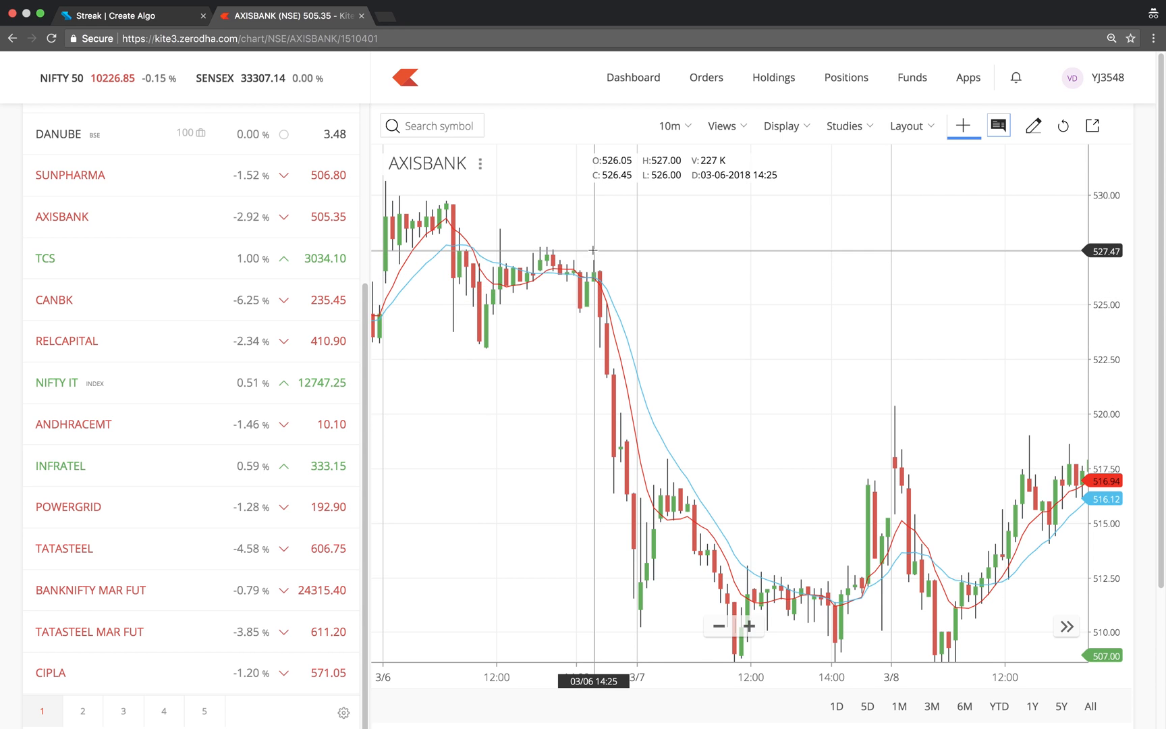
mouse_move(697, 433)
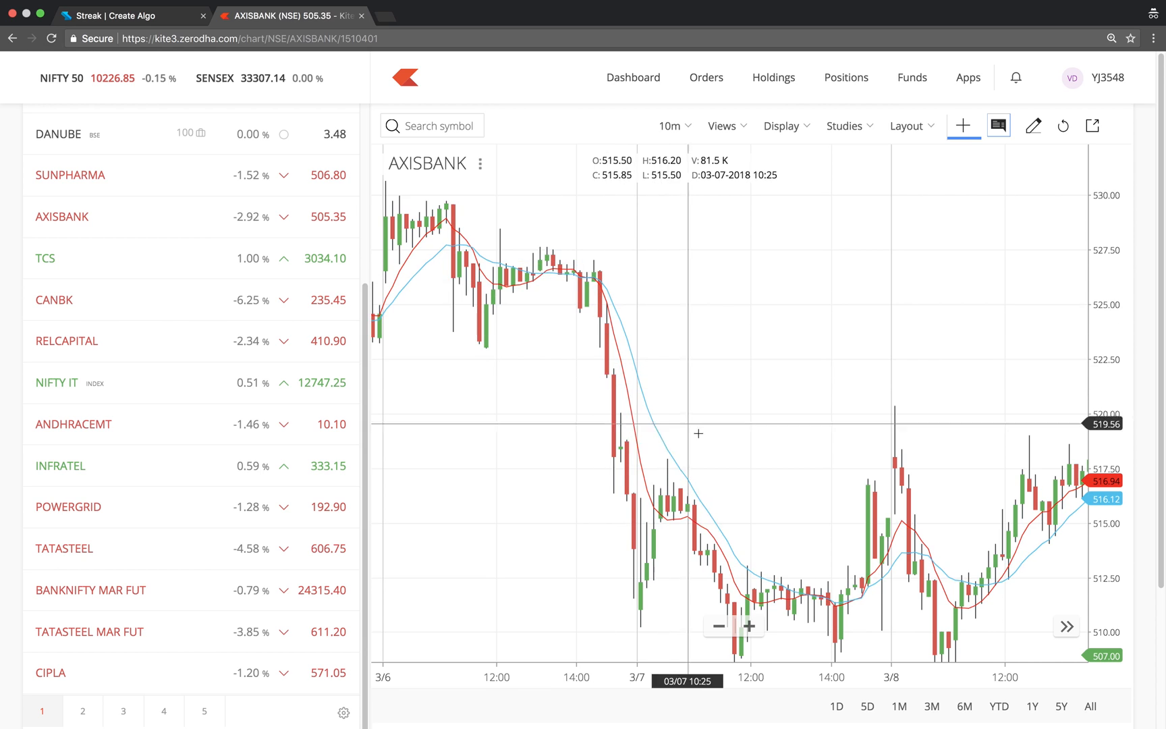
mouse_move(867, 602)
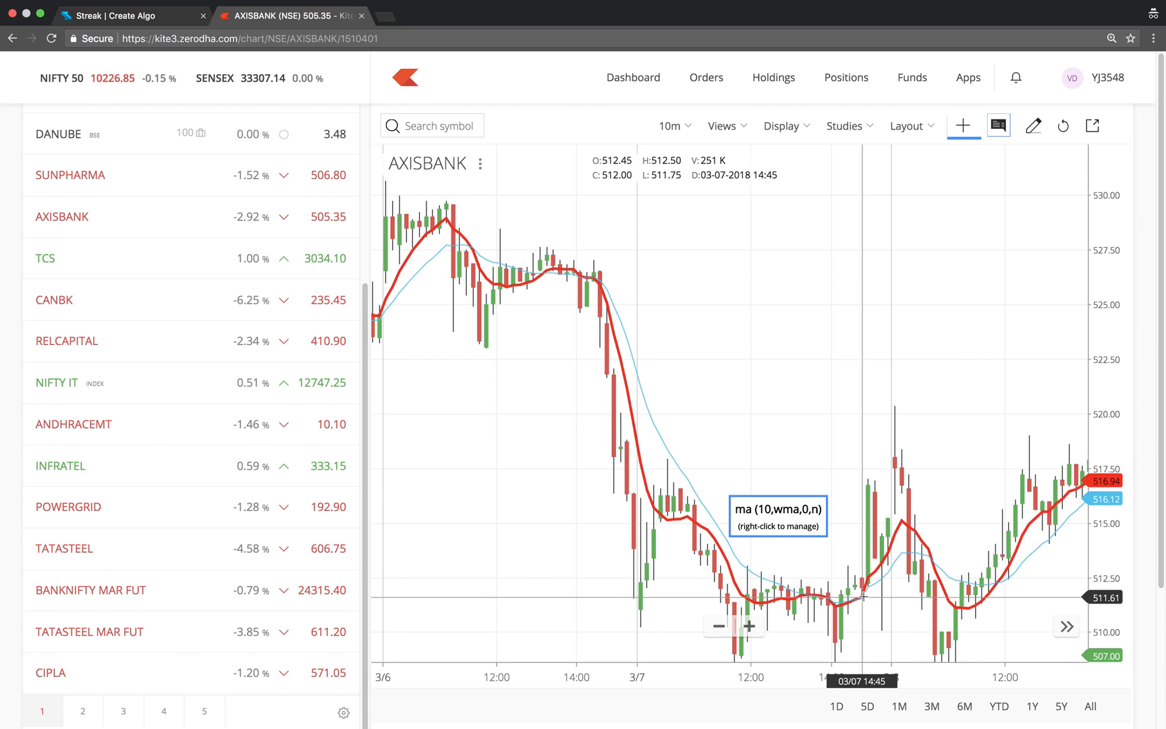
mouse_move(646, 319)
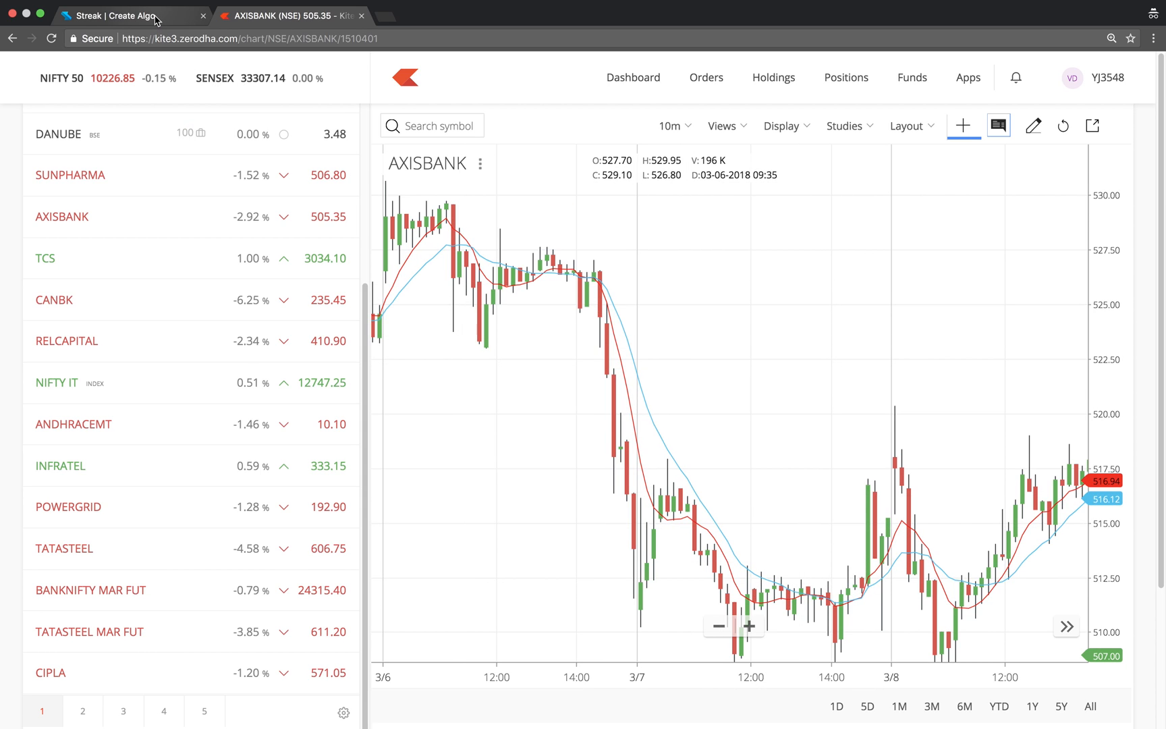
Back in Streak, set the entry condition to 10 WMA crosses below 20 WMA
left_click(127, 15)
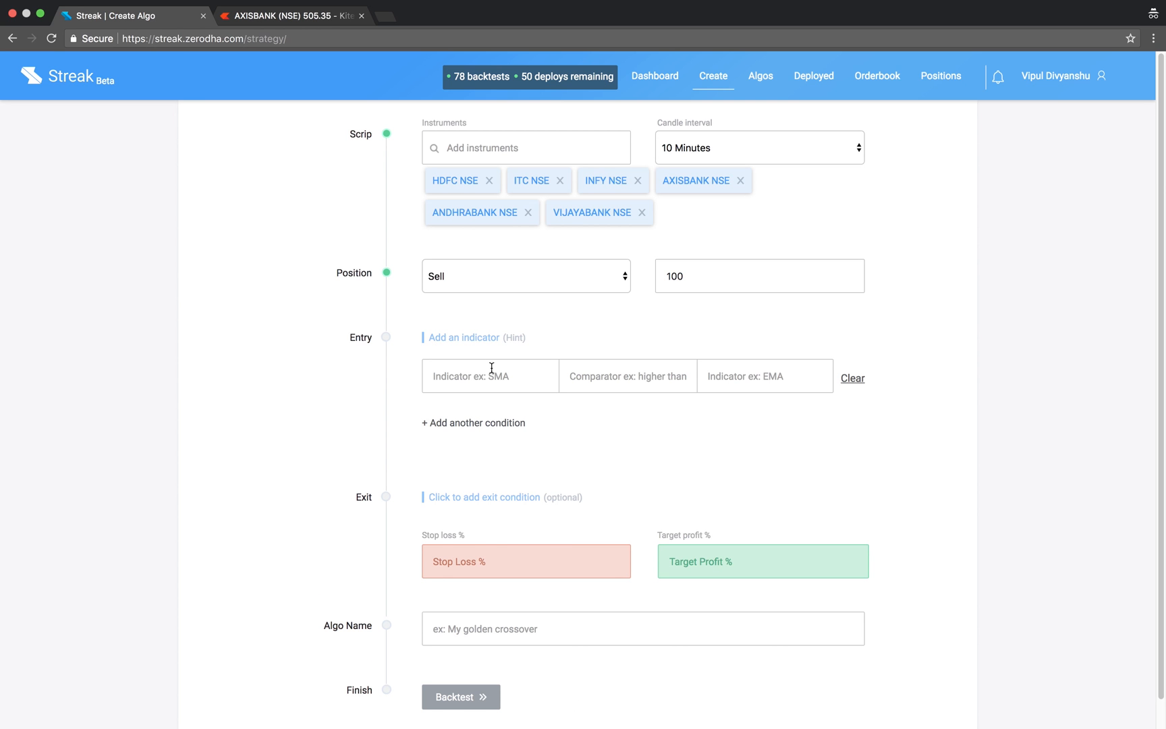
type("wma")
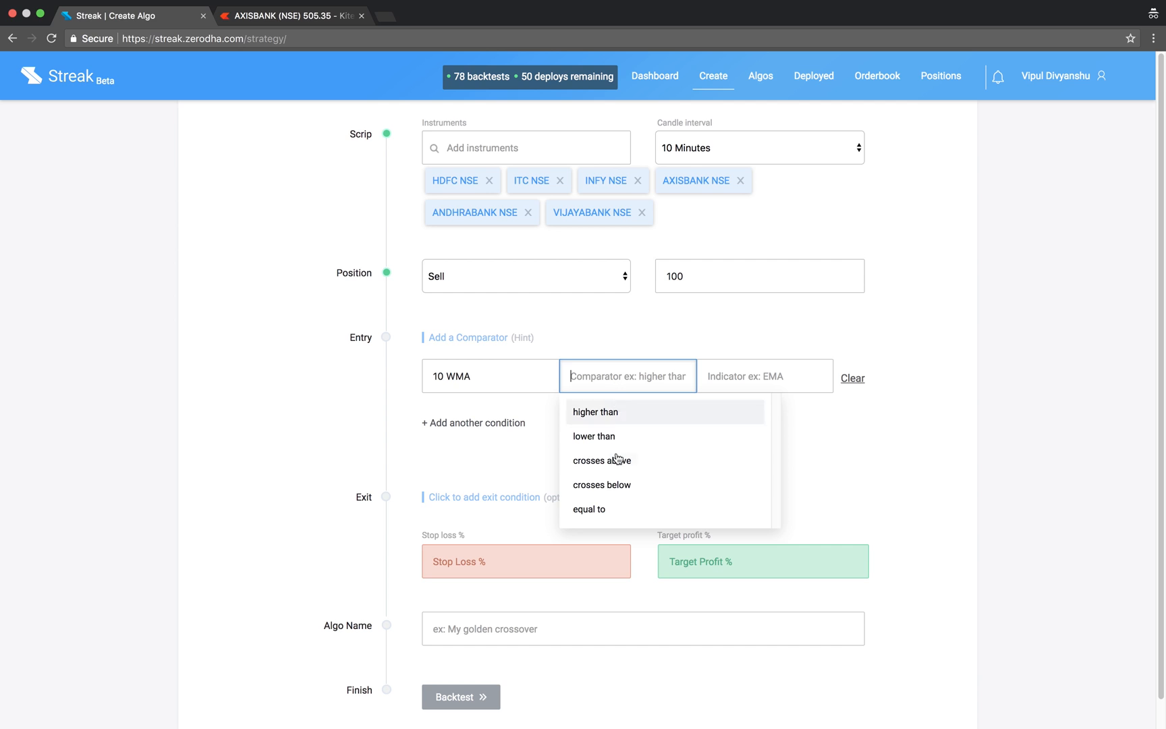
left_click(602, 484)
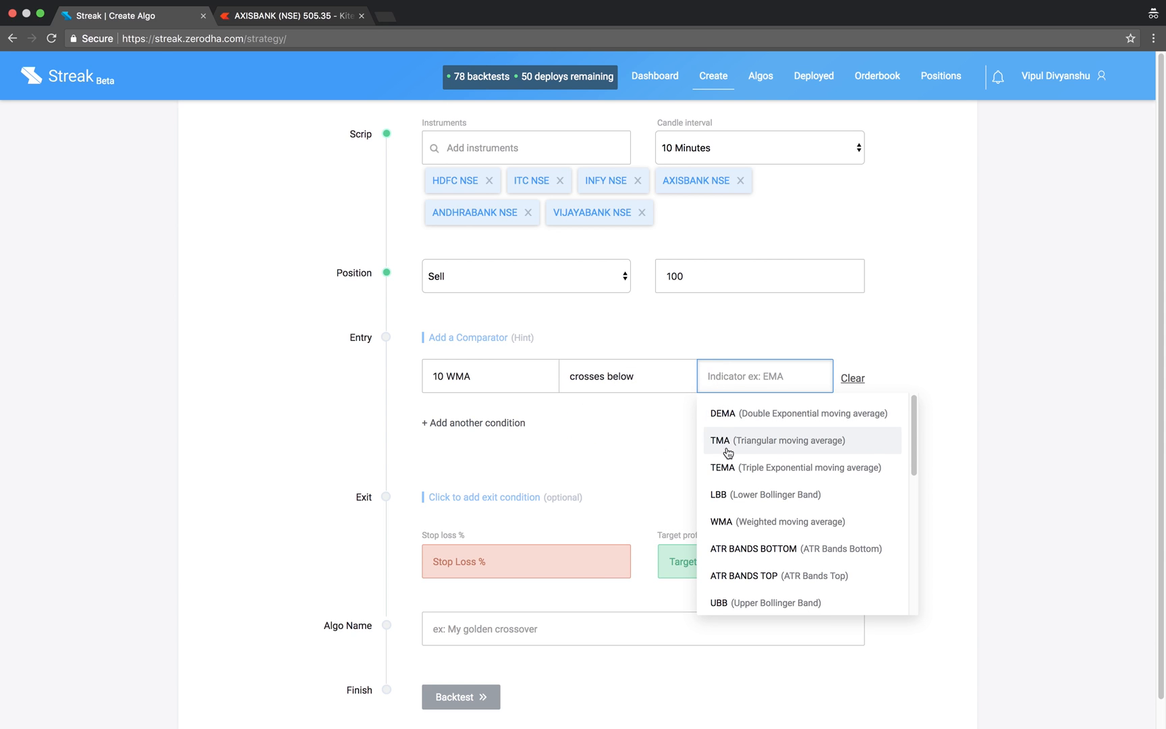
left_click(721, 520)
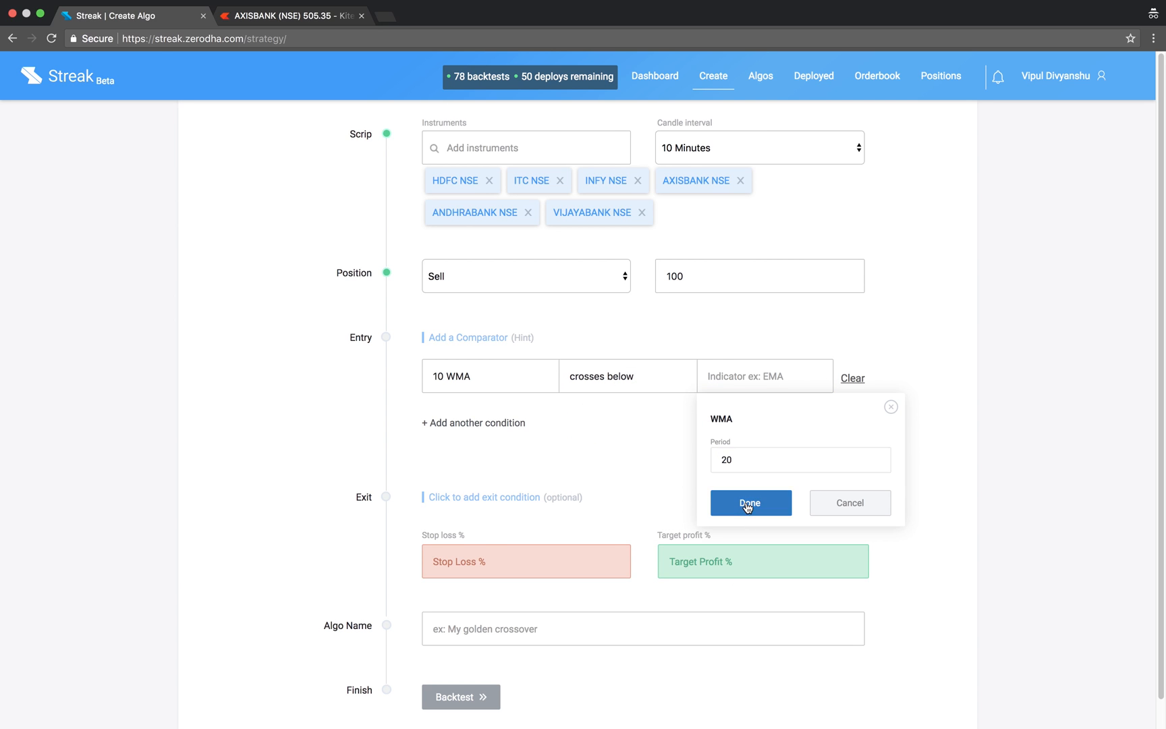
left_click(750, 503)
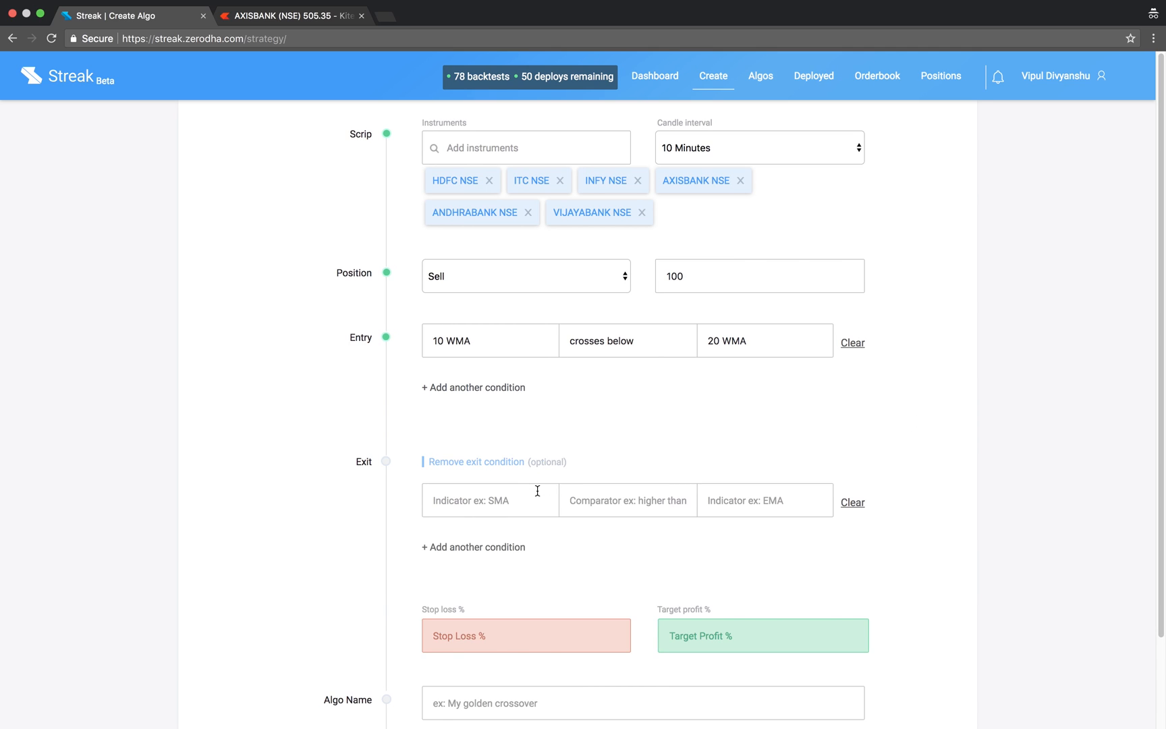
Set the exit condition to 10 WMA crosses above 20 WMA
type("wma")
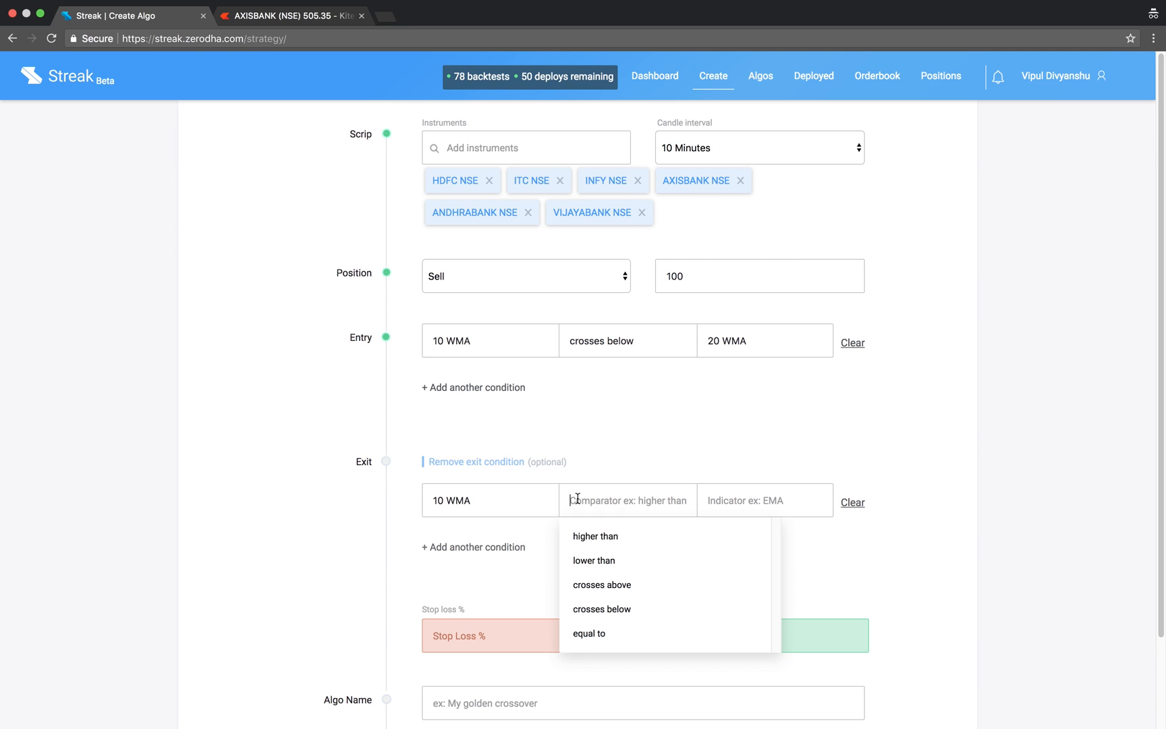
left_click(602, 584)
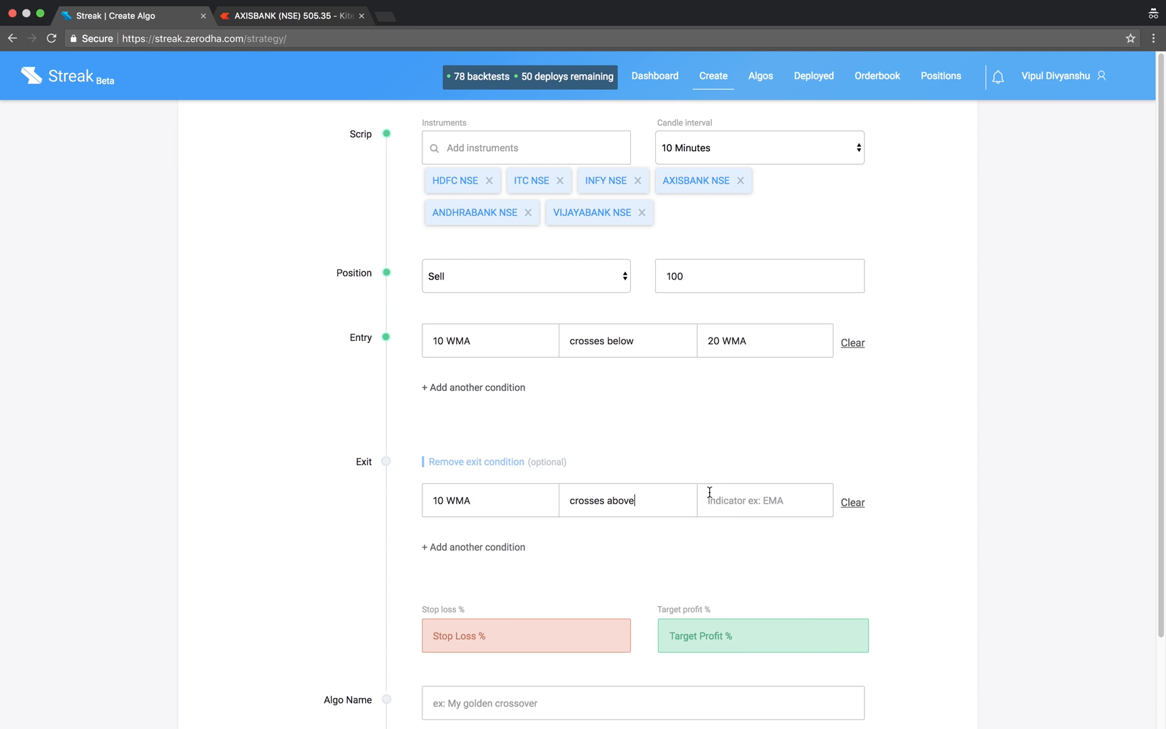
type("wma")
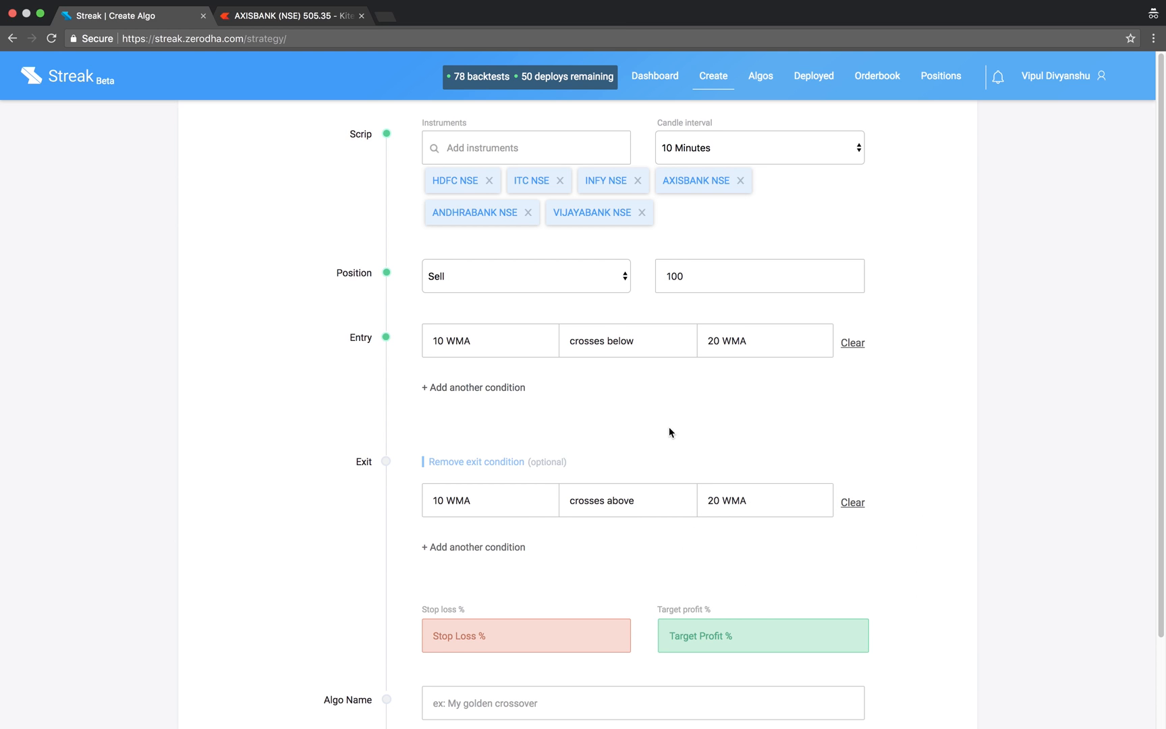
Enter 1% stop loss and 2% target, name the algo 'WMA Short', and backtest
type("1")
type("2")
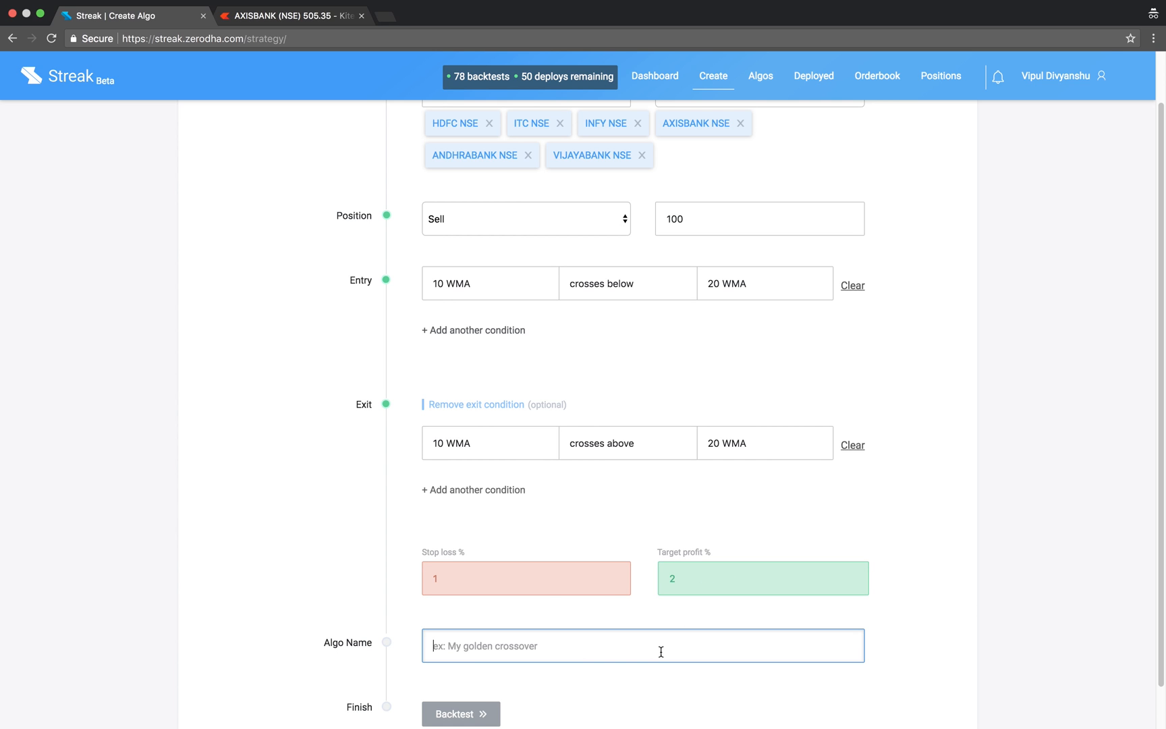
type("WMA S")
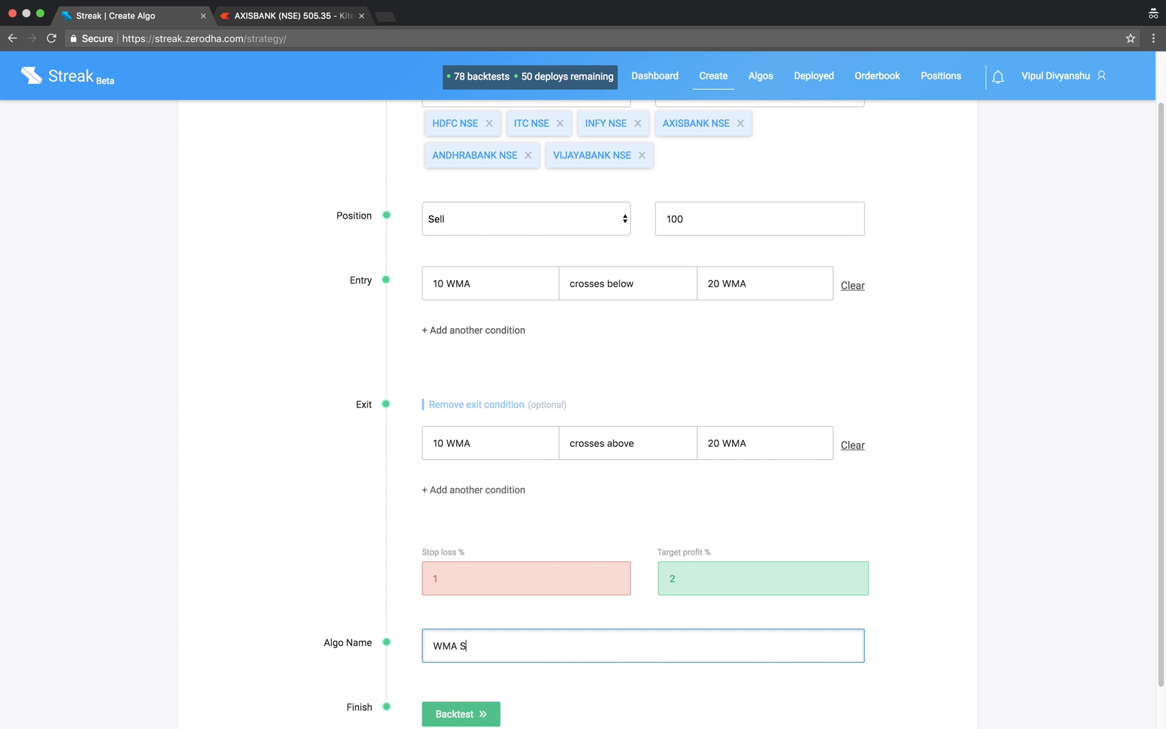
left_click(460, 714)
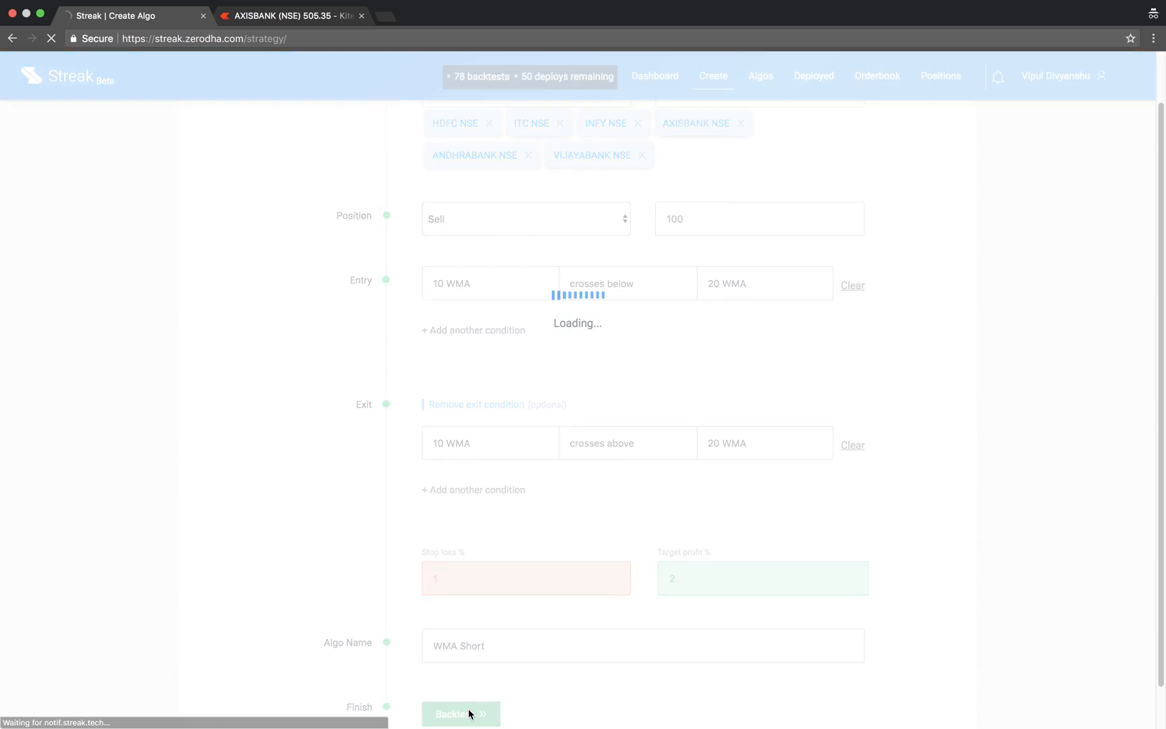
left_click(459, 713)
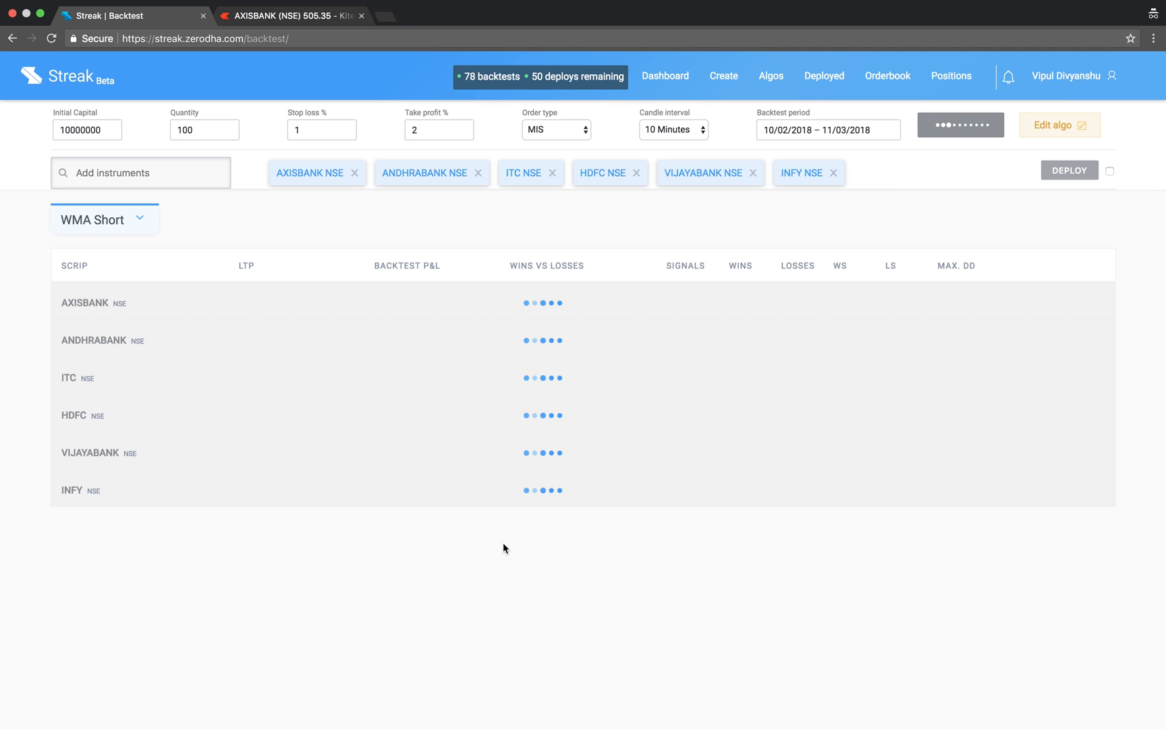
Review the six-stock backtest results and expand ANDHRABANK's P&L details
left_click(85, 302)
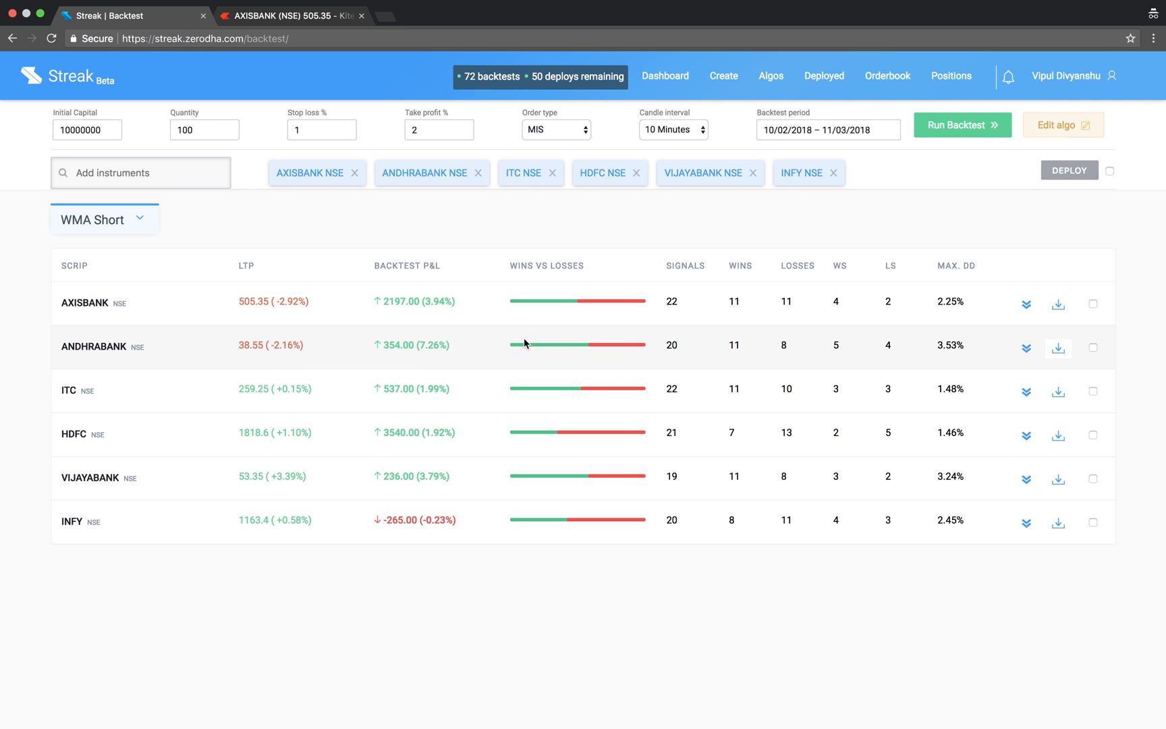
mouse_move(603, 350)
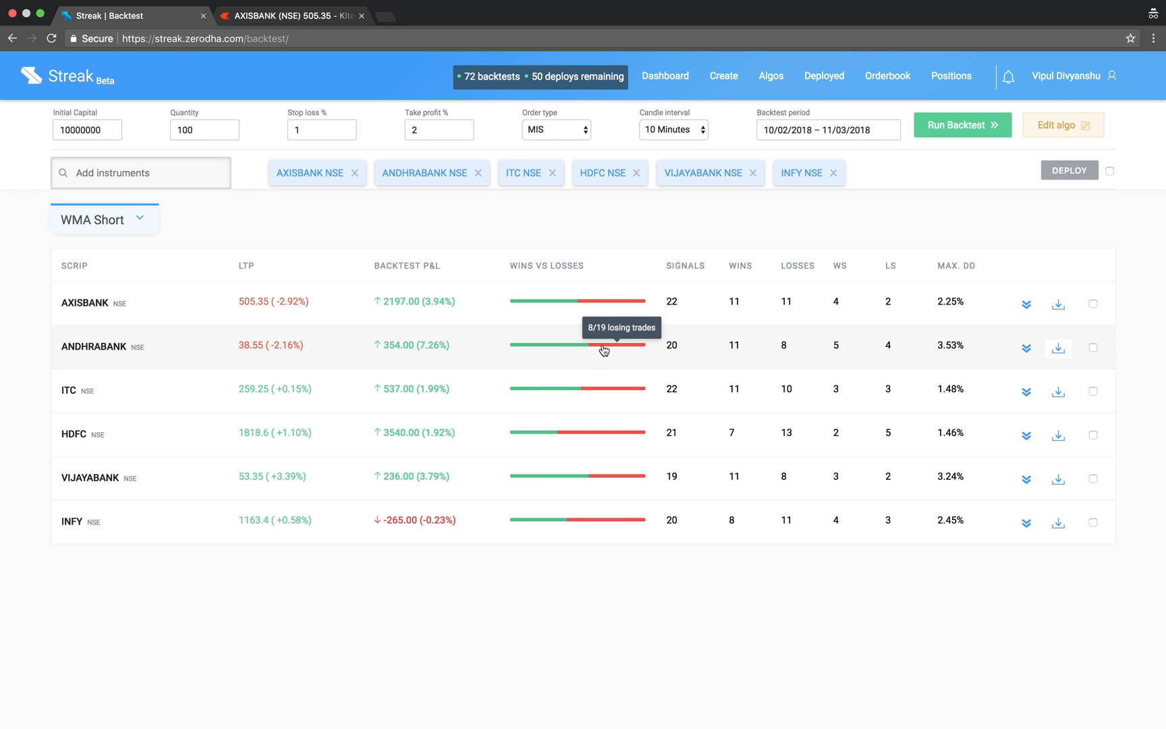
left_click(1025, 348)
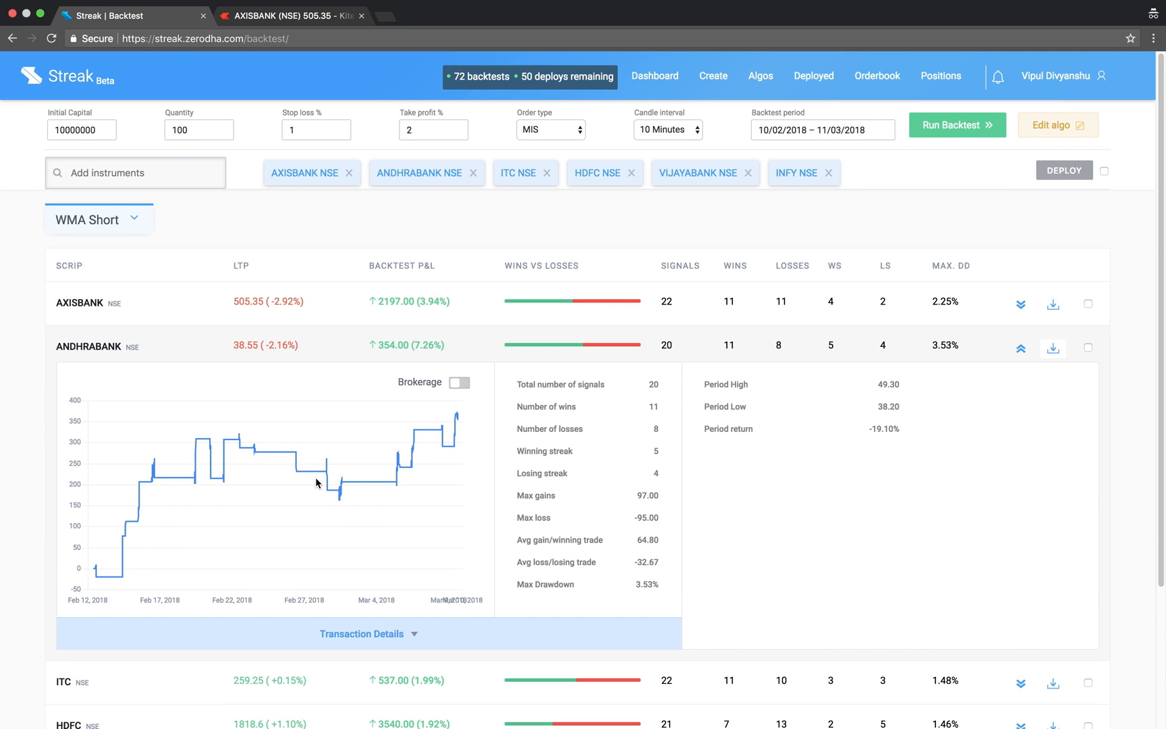
mouse_move(648, 582)
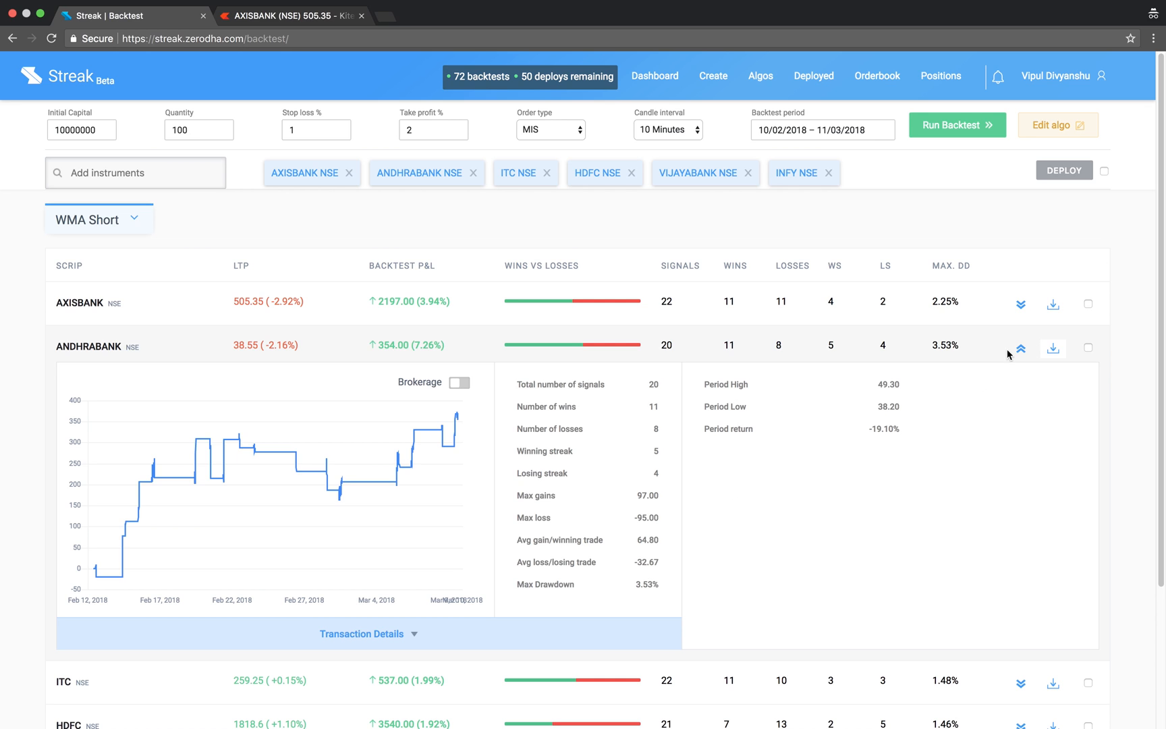
Select AXISBANK, ANDHRABANK, ITC, HDFC and VIJAYABANK and confirm live deployment
left_click(1019, 348)
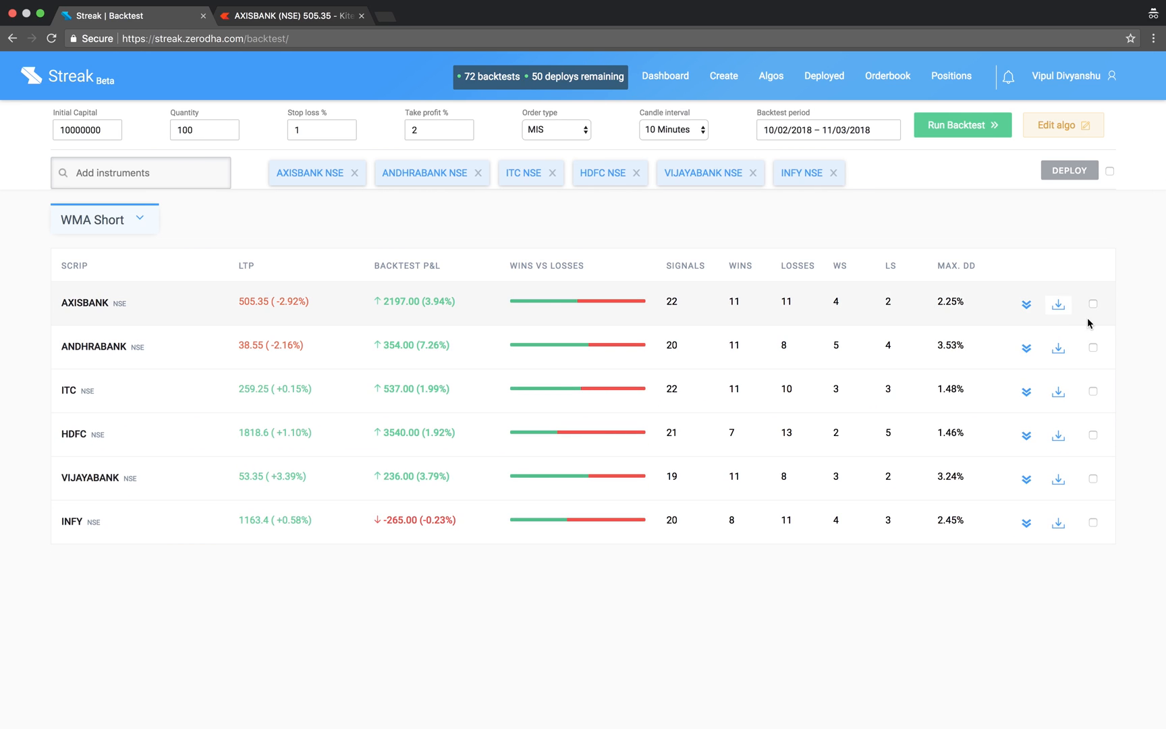
left_click(1093, 391)
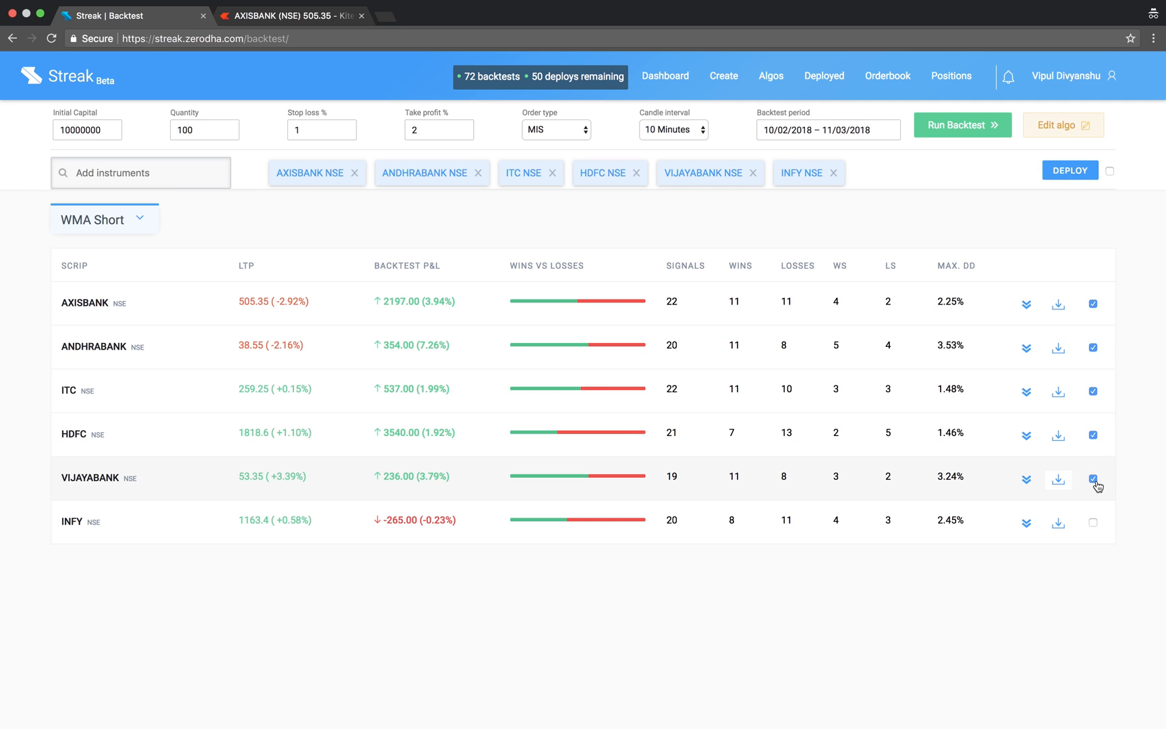
left_click(1070, 169)
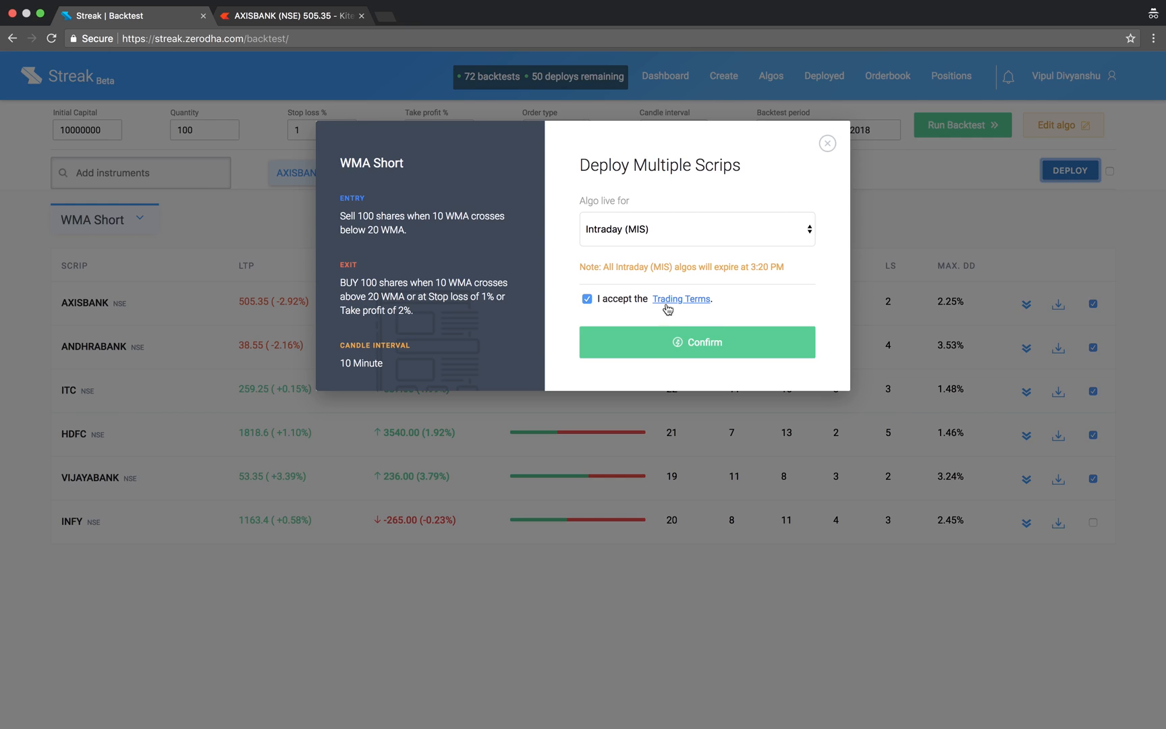
left_click(697, 342)
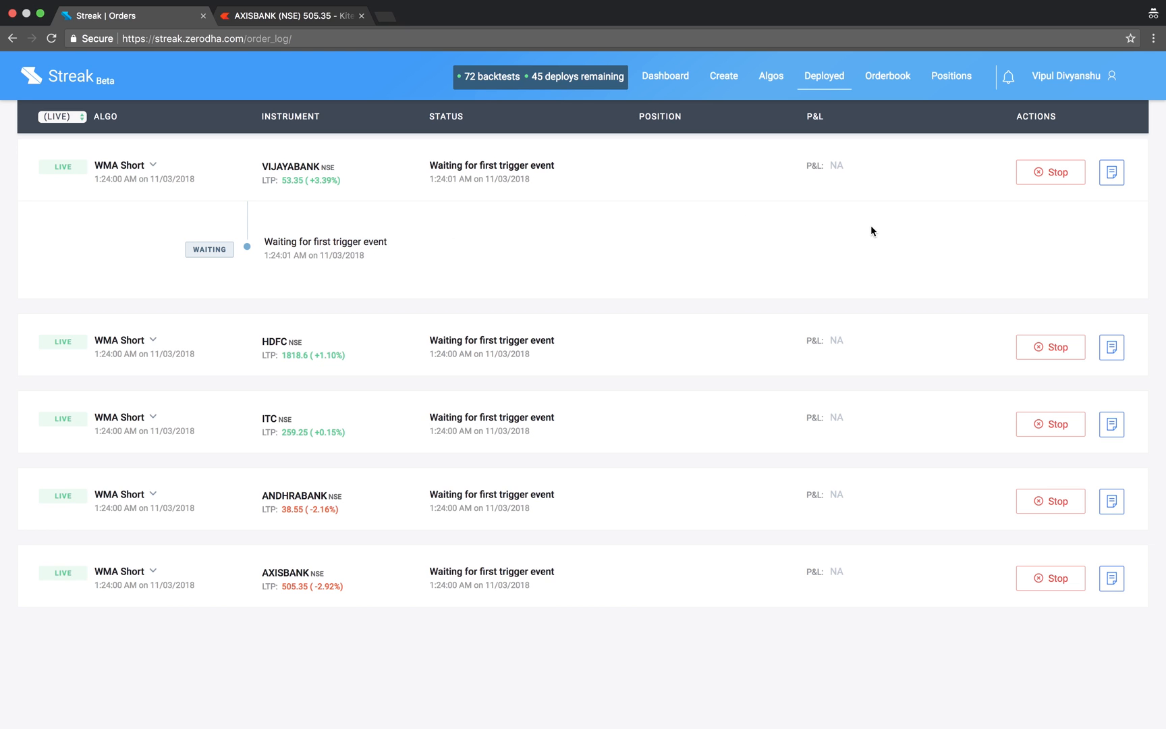